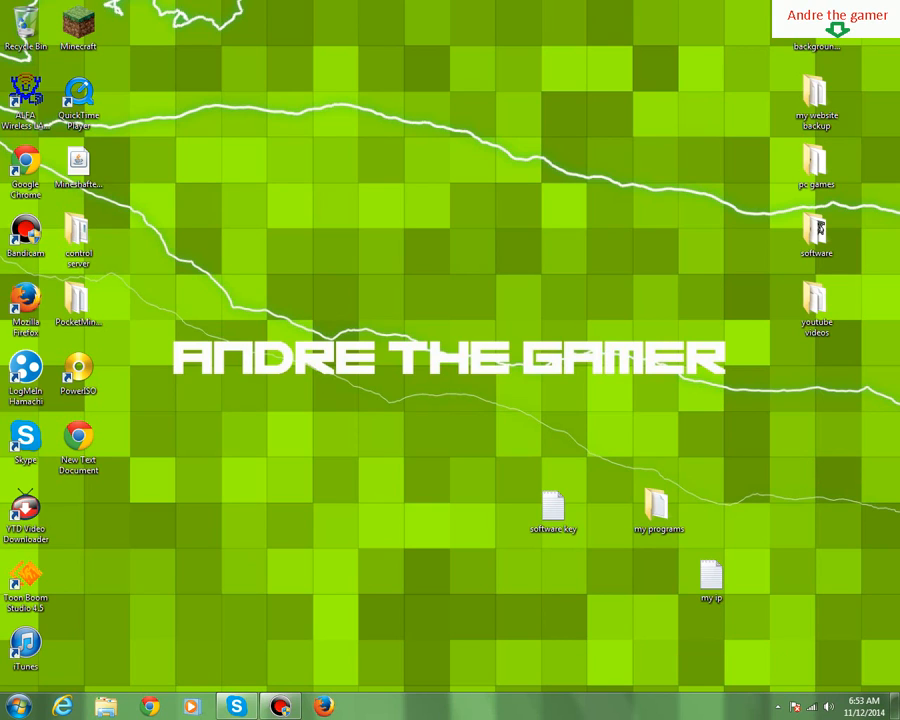
# - Launch Firefox from the Start menu and type a search for Microsoft Visual C++ 2010 in the address bar
pyautogui.click(10, 707)
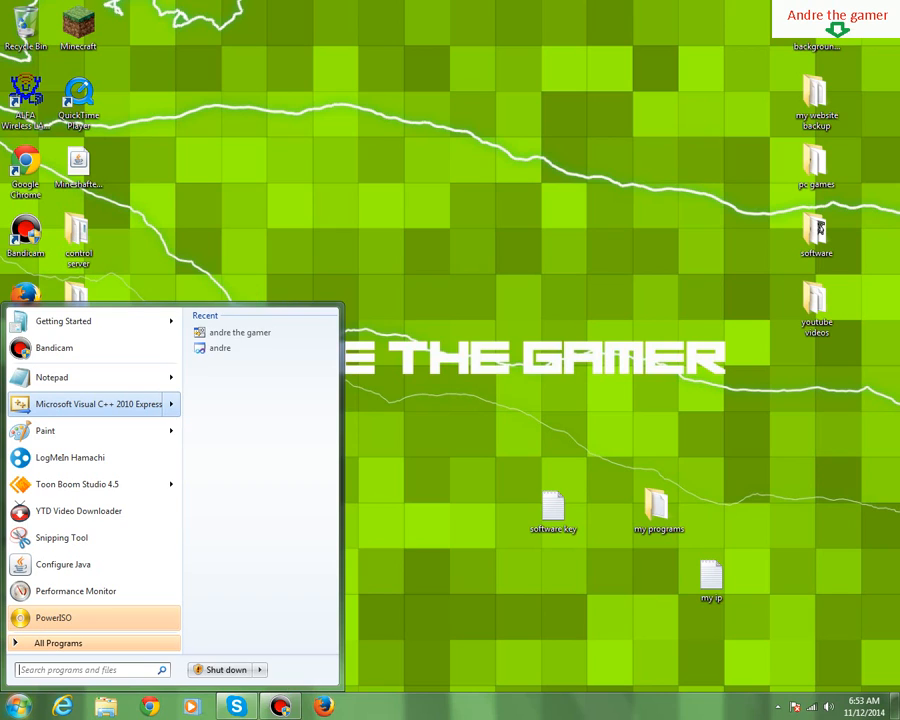
pyautogui.moveTo(752, 338)
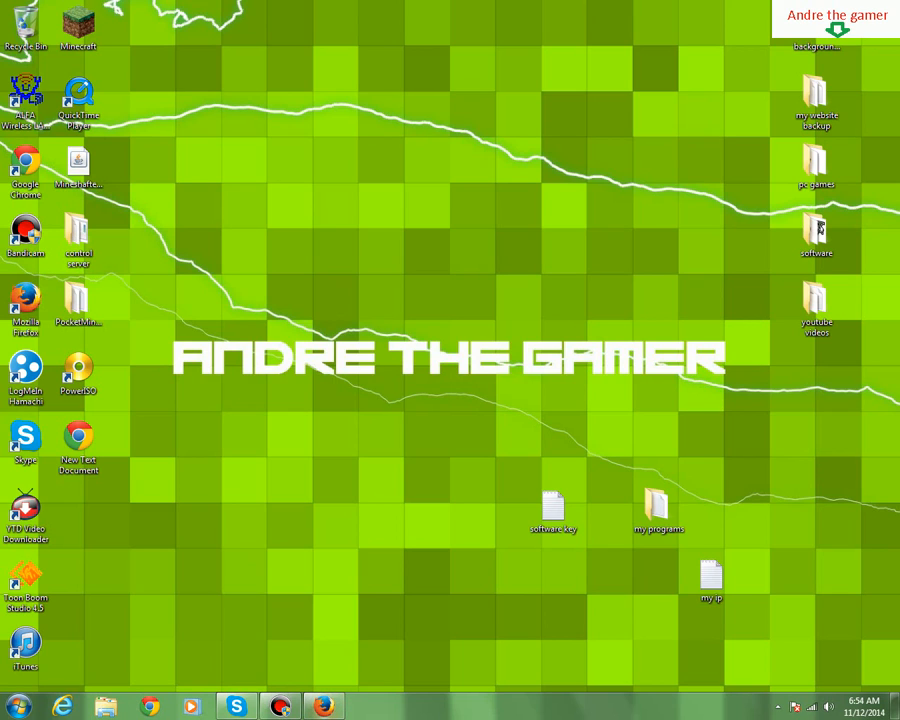
pyautogui.click(323, 706)
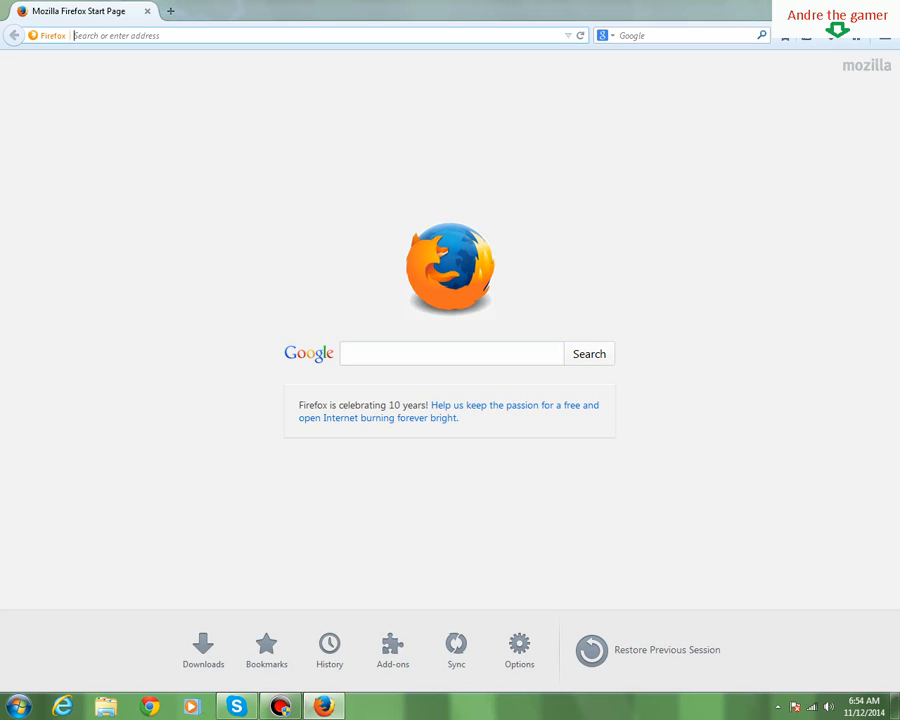
pyautogui.write('mineshafter.info/')
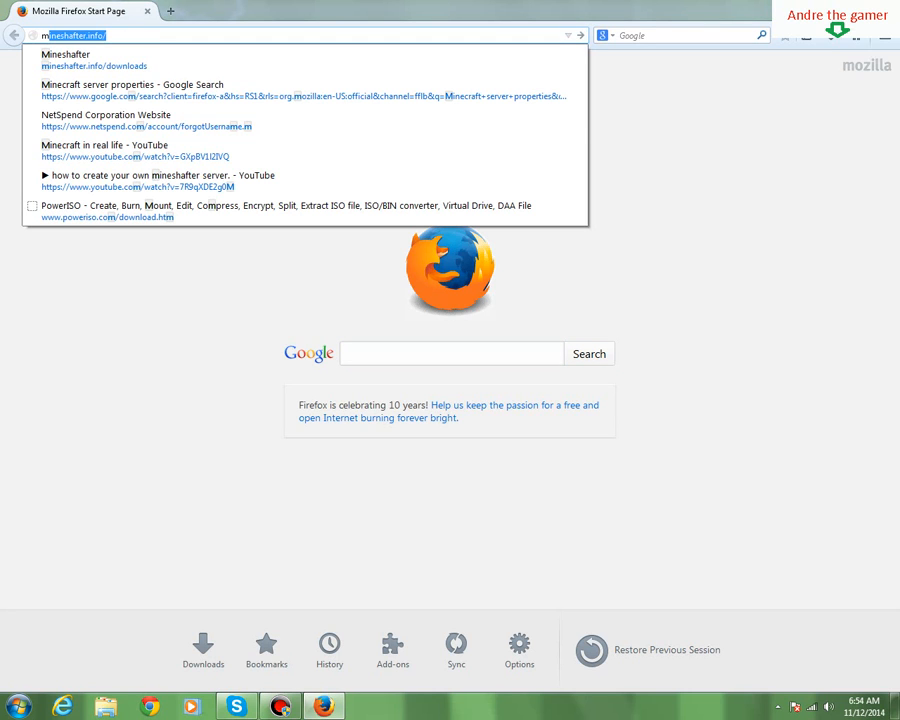
pyautogui.write('microft')
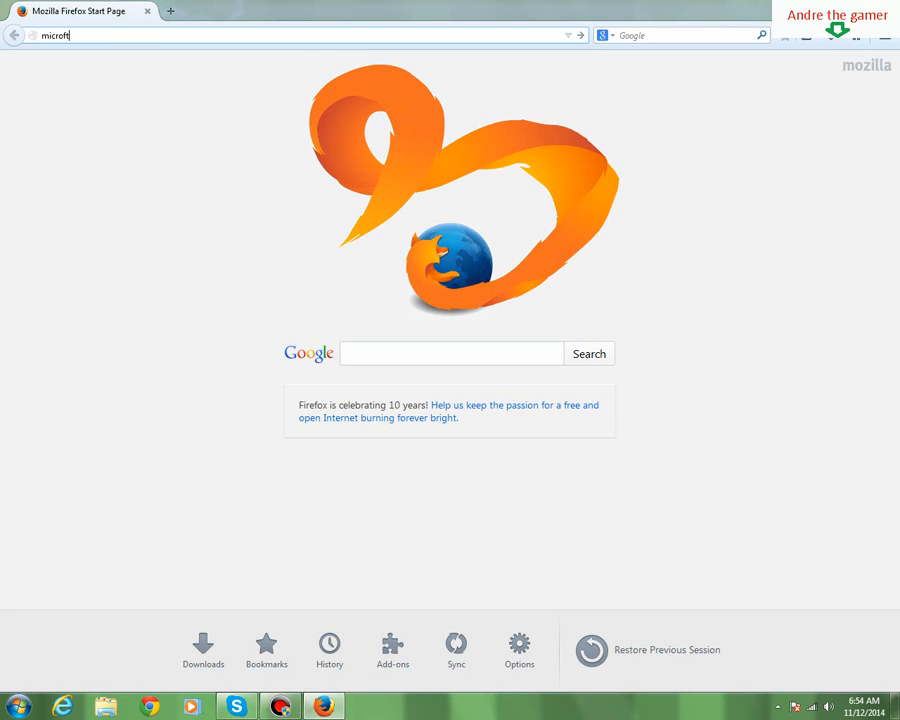
pyautogui.write('spft visual c 2010')
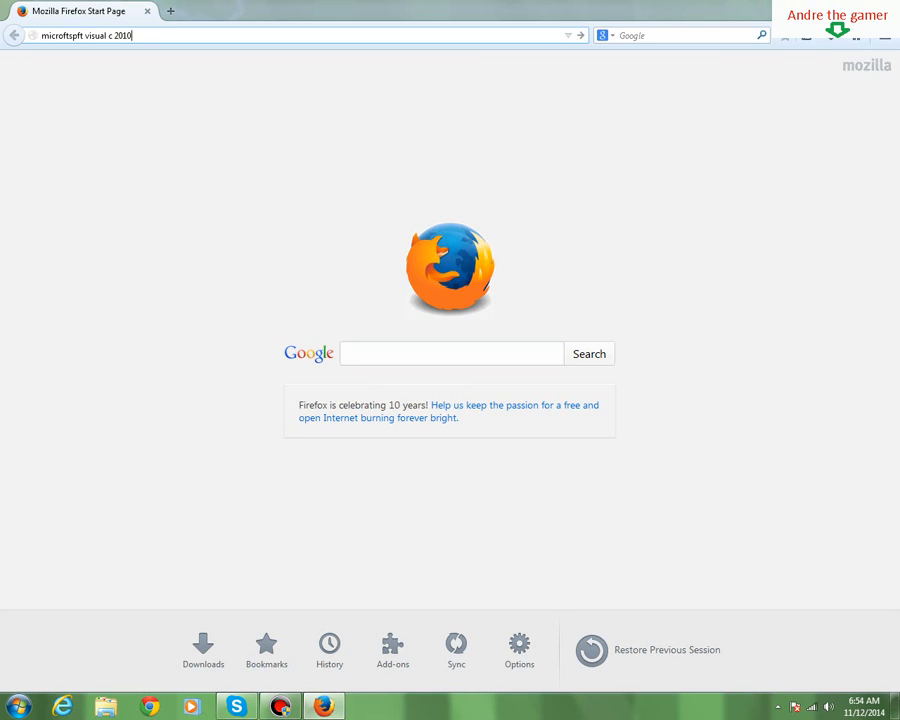
pyautogui.write('expl')
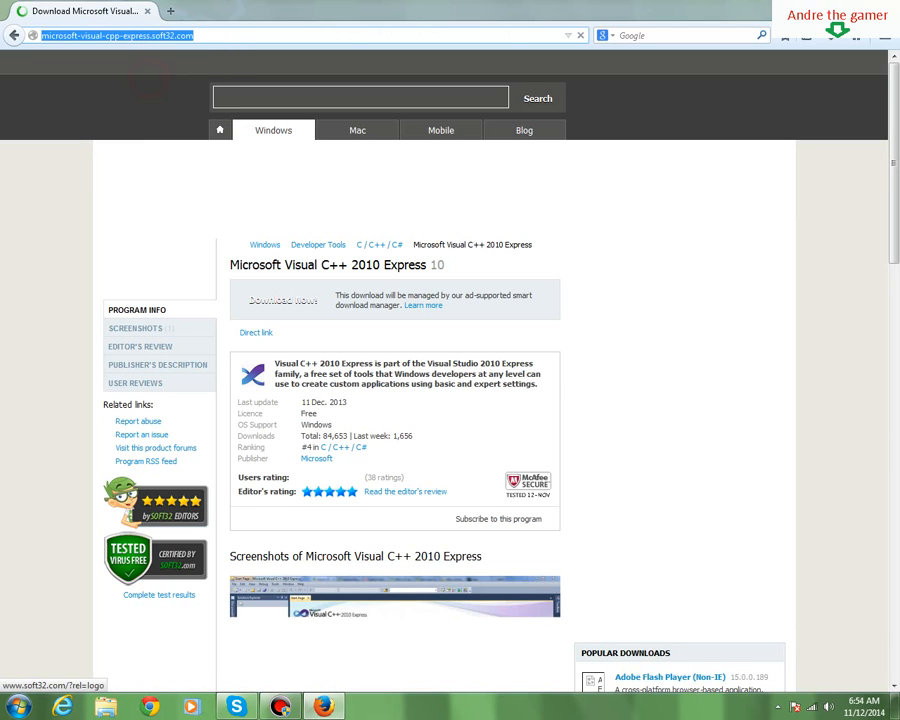
# - Scroll the soft32 Visual C++ 2010 Express page down to its licence, ratings and screenshots
pyautogui.scroll(-3)
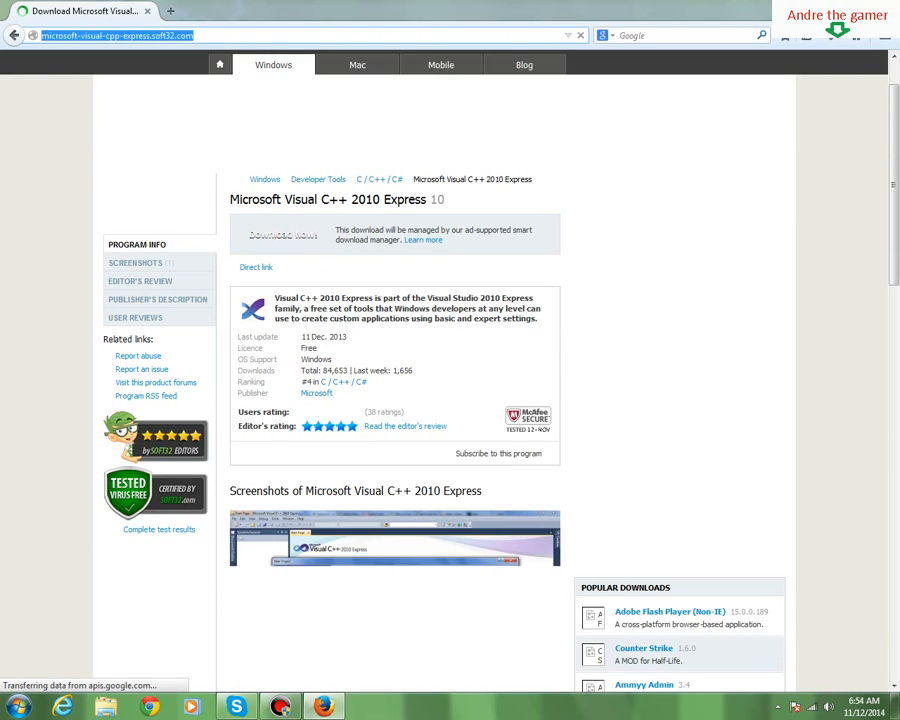